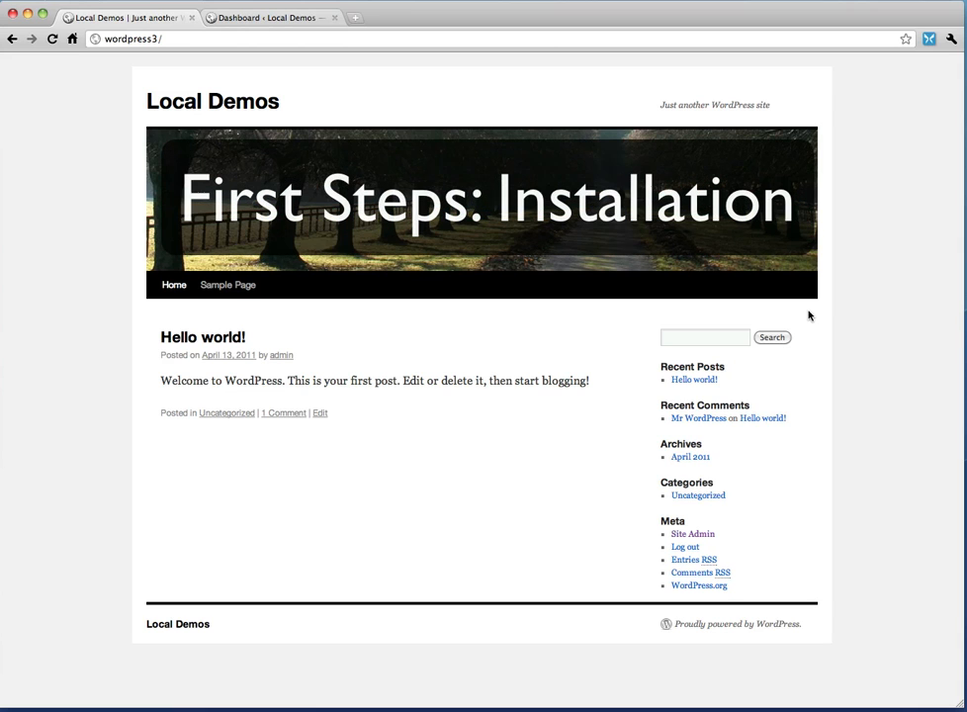
# Step: From the admin dashboard, reach the Install Themes page under Appearance > Themes
pyautogui.click(267, 18)
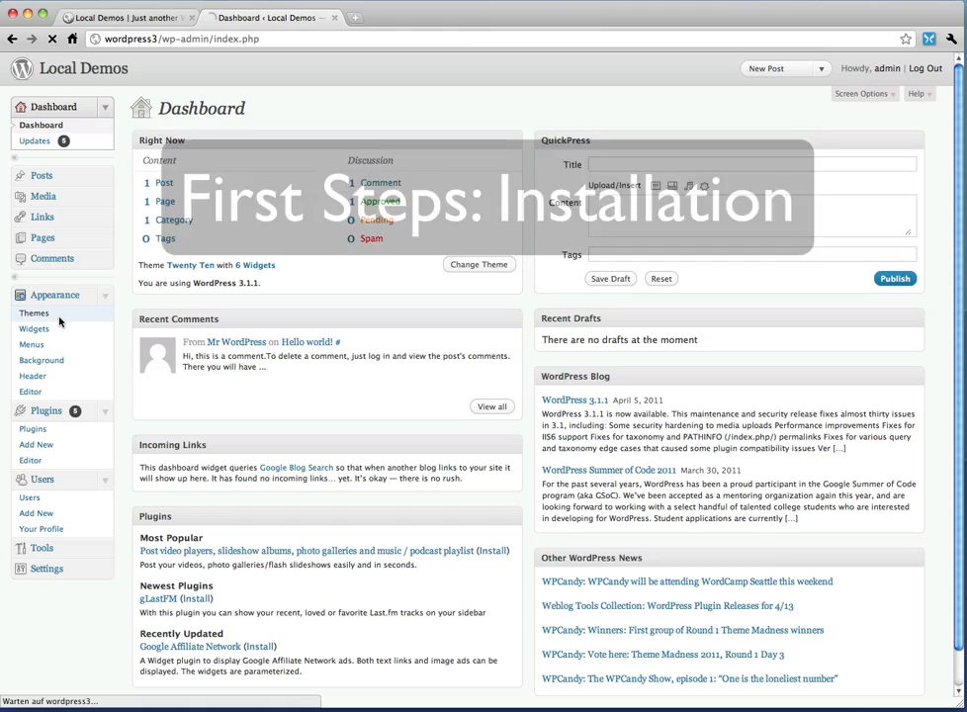
pyautogui.click(34, 313)
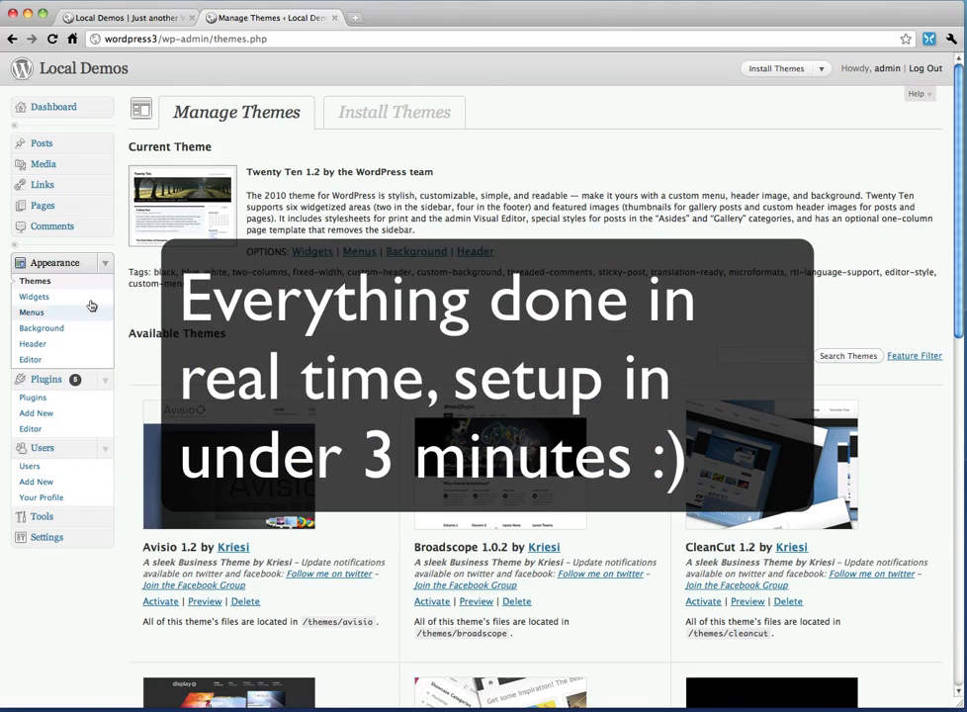
pyautogui.click(394, 112)
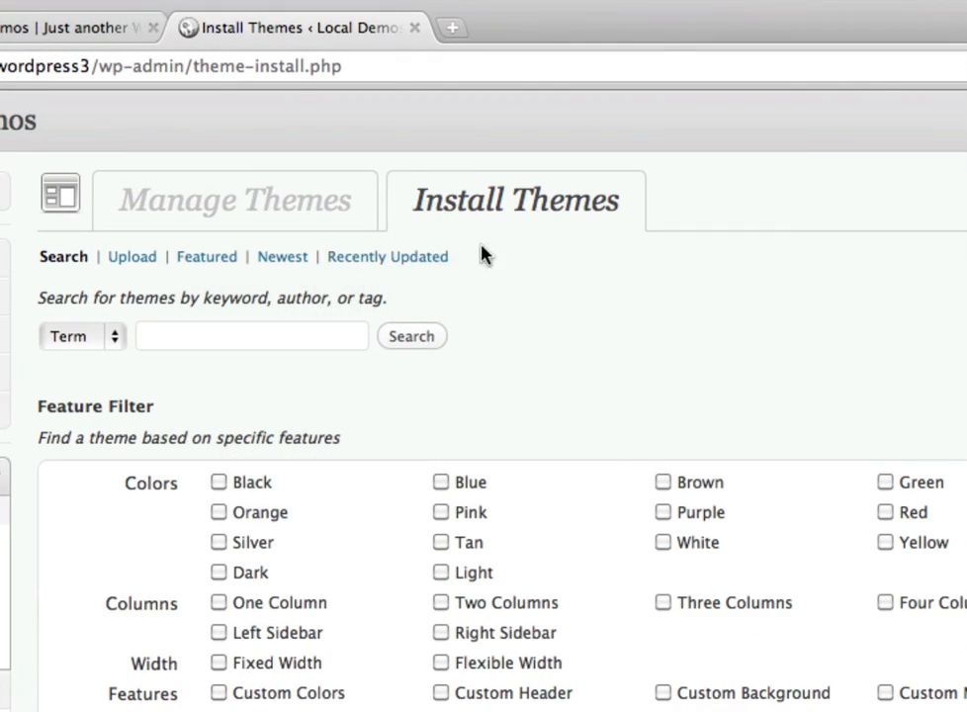
# Step: Upload brightbox.zip and install the BrightBox theme
pyautogui.click(131, 256)
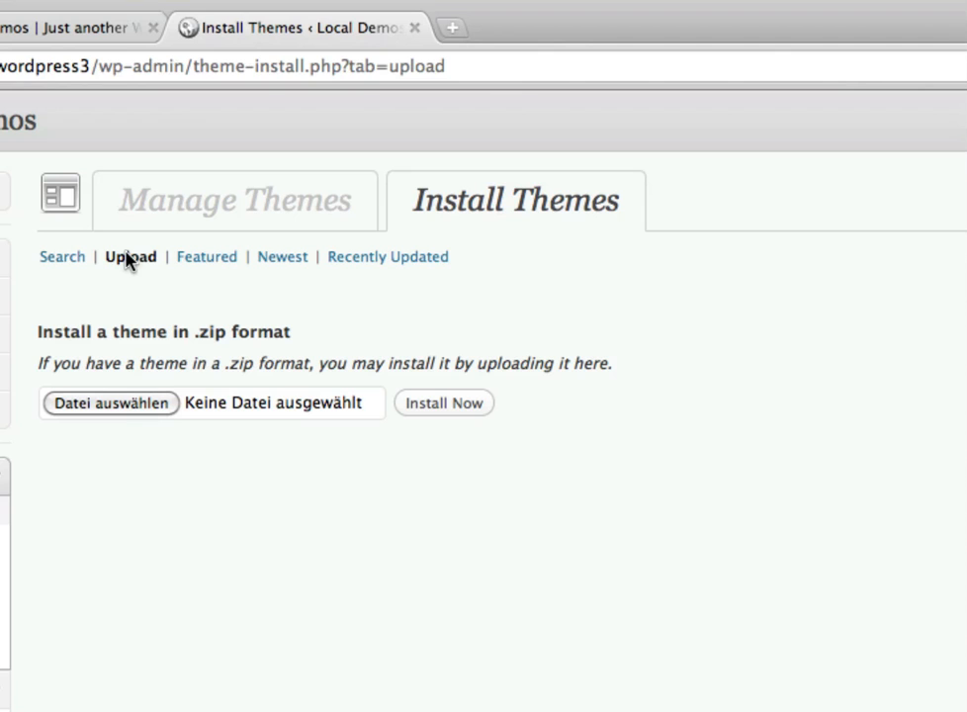
pyautogui.click(109, 403)
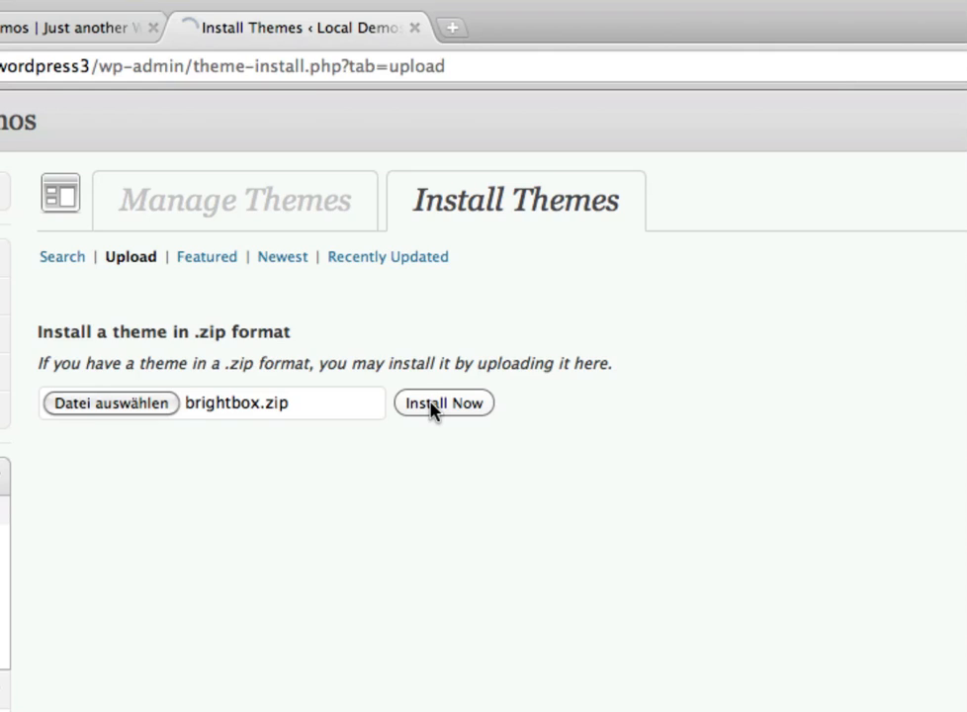
pyautogui.click(443, 402)
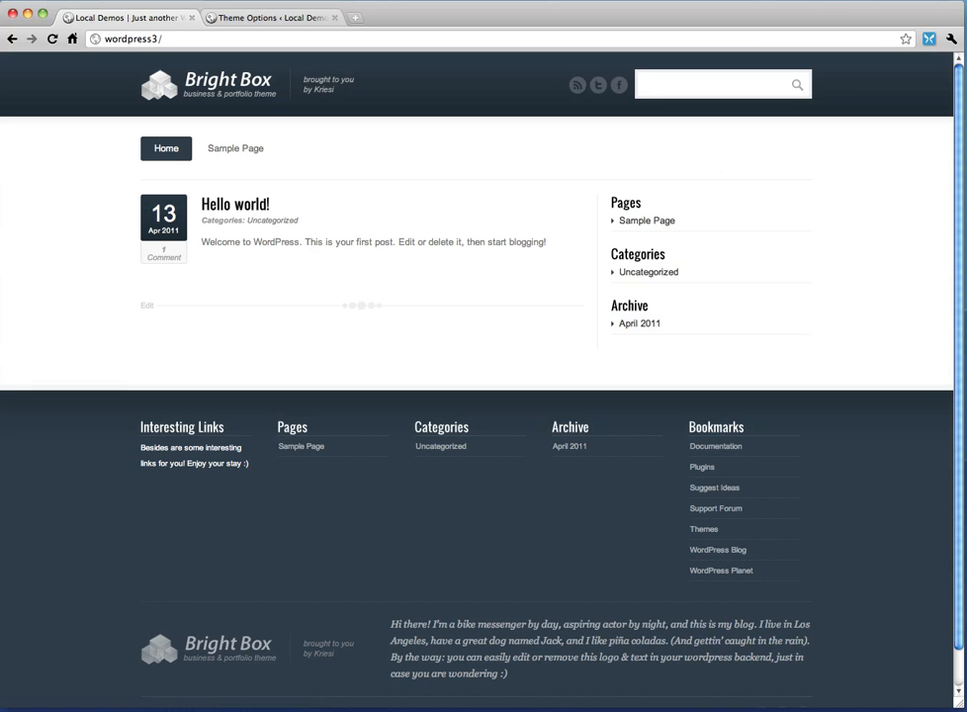
# Step: Import BrightBox dummy data, check the live site, then return to Theme Options
pyautogui.click(269, 18)
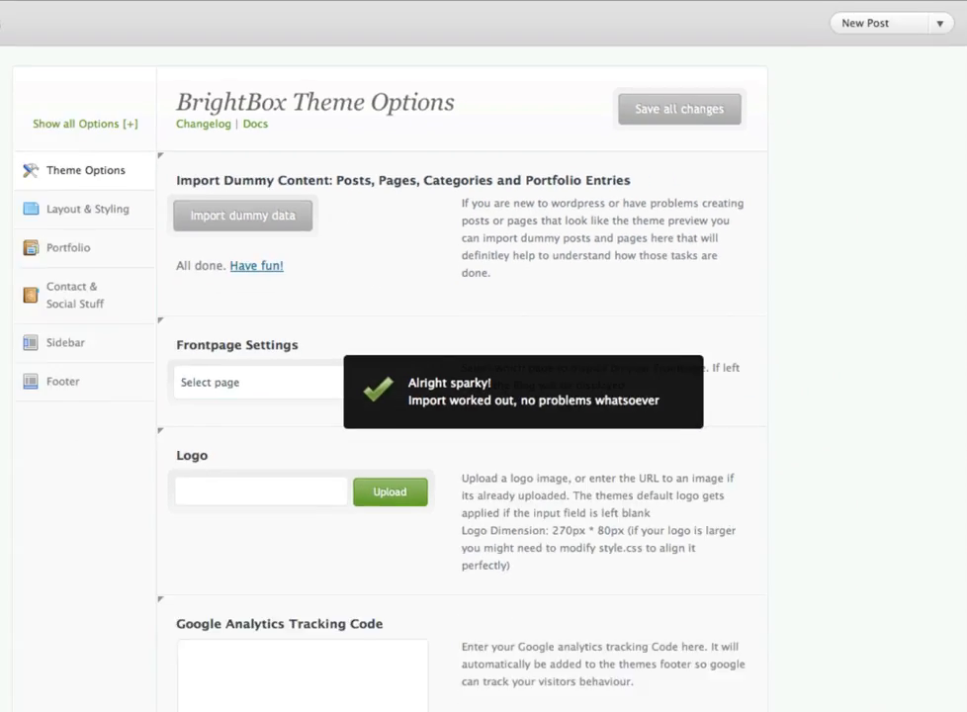
pyautogui.click(126, 17)
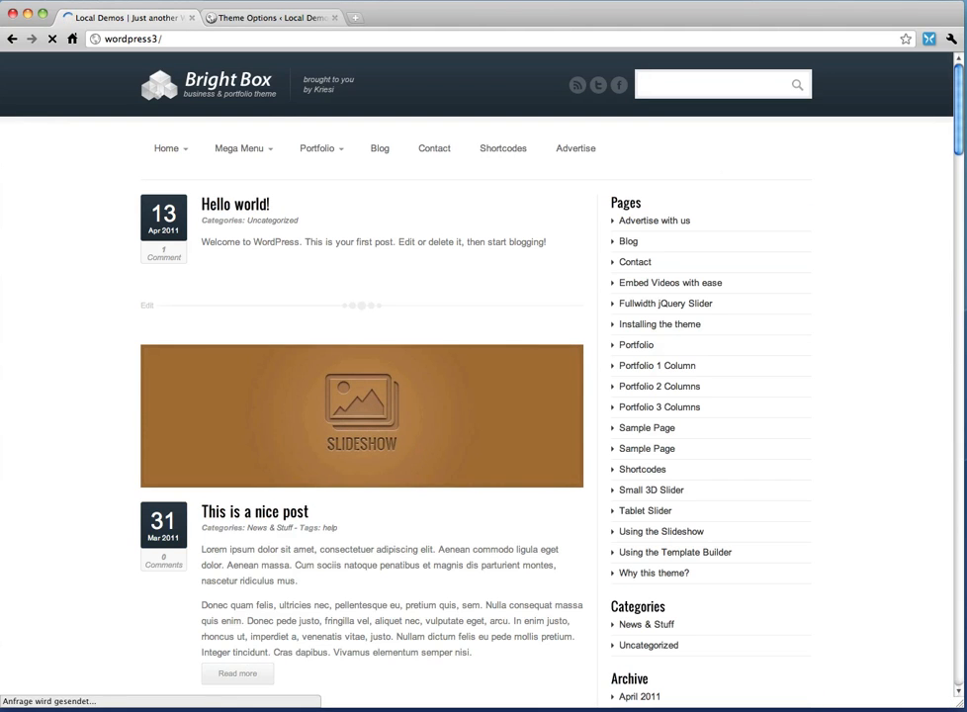
pyautogui.click(267, 18)
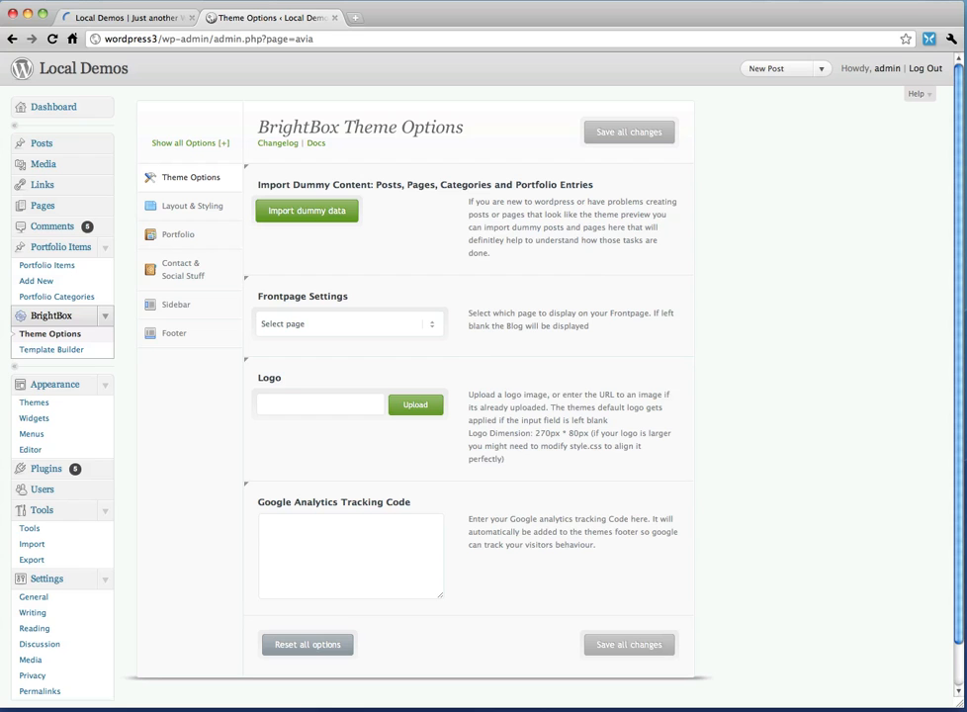
# Step: Set Sample Page as the static front page and save all changes
pyautogui.click(349, 324)
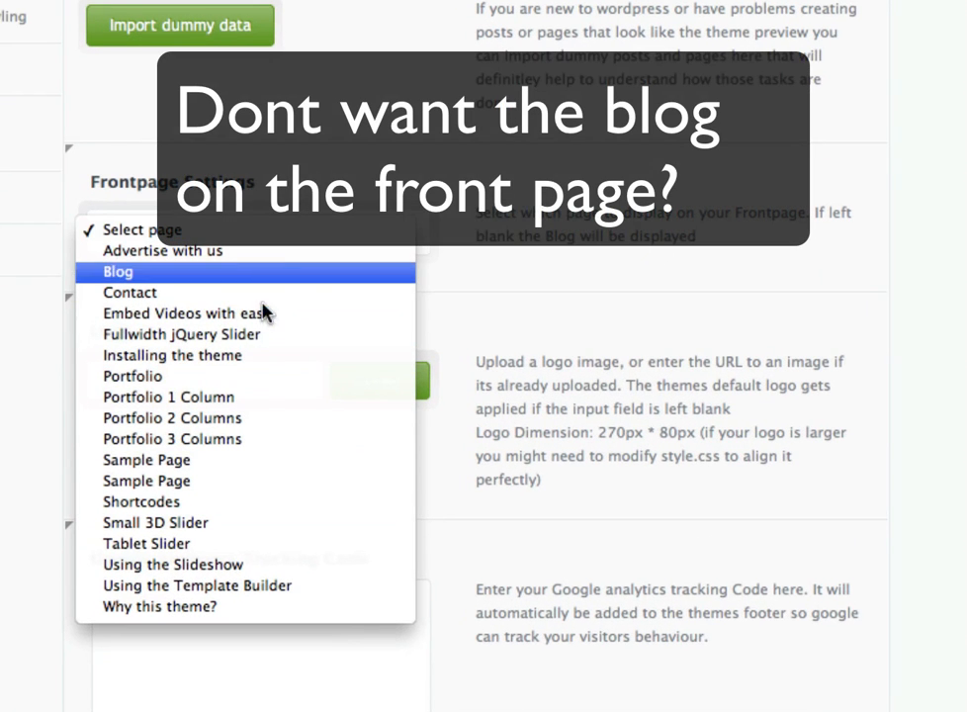
pyautogui.click(147, 460)
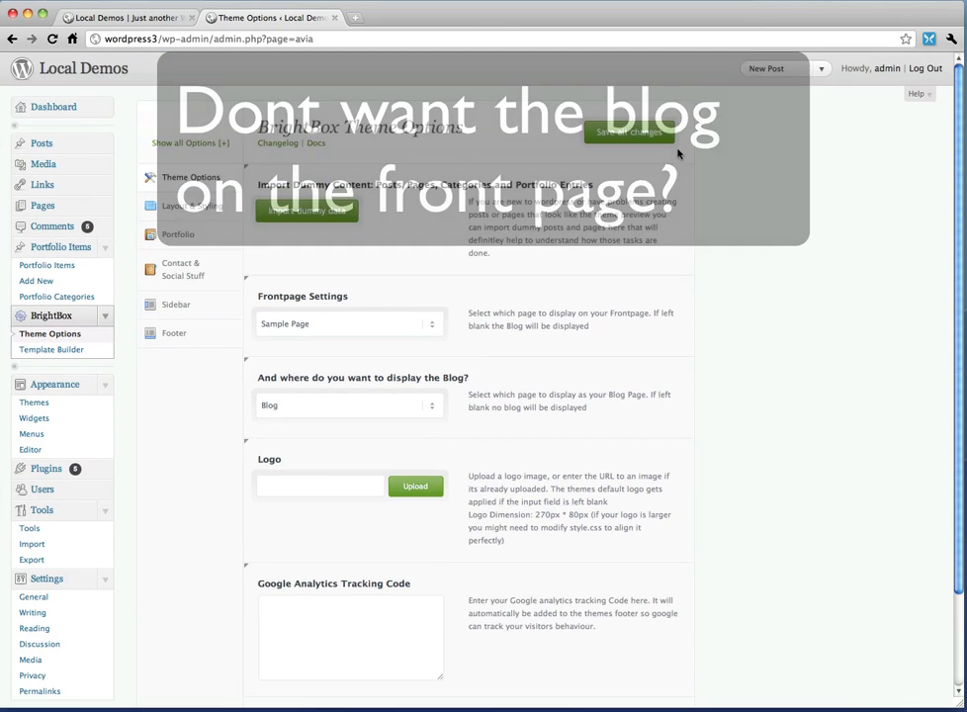
pyautogui.click(629, 132)
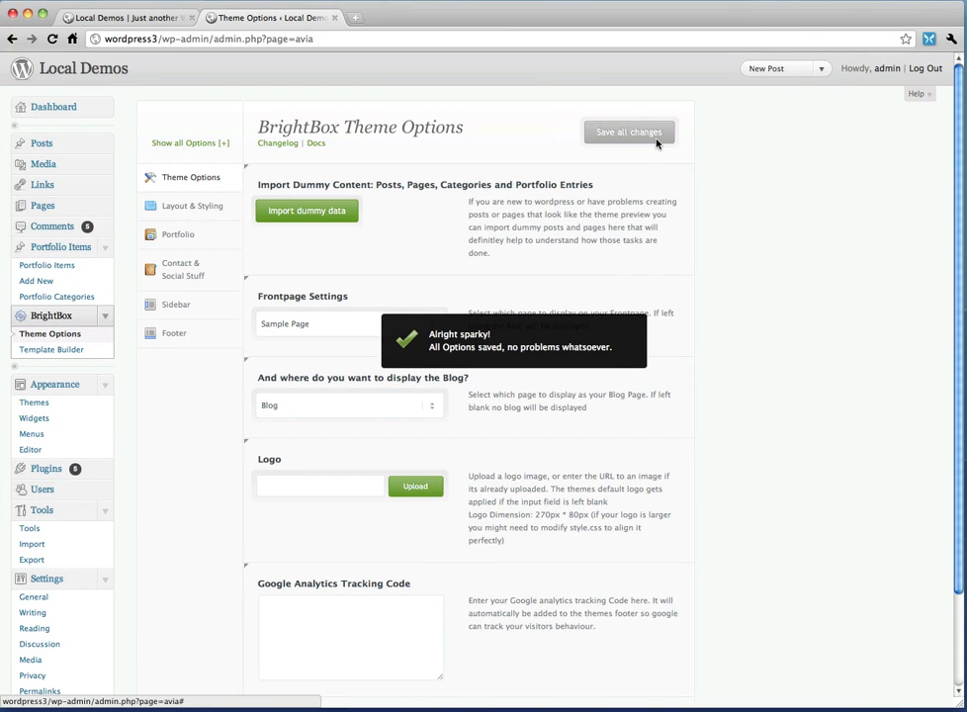
# Step: Reload the live site to check the new front page and the Blog page
pyautogui.click(127, 18)
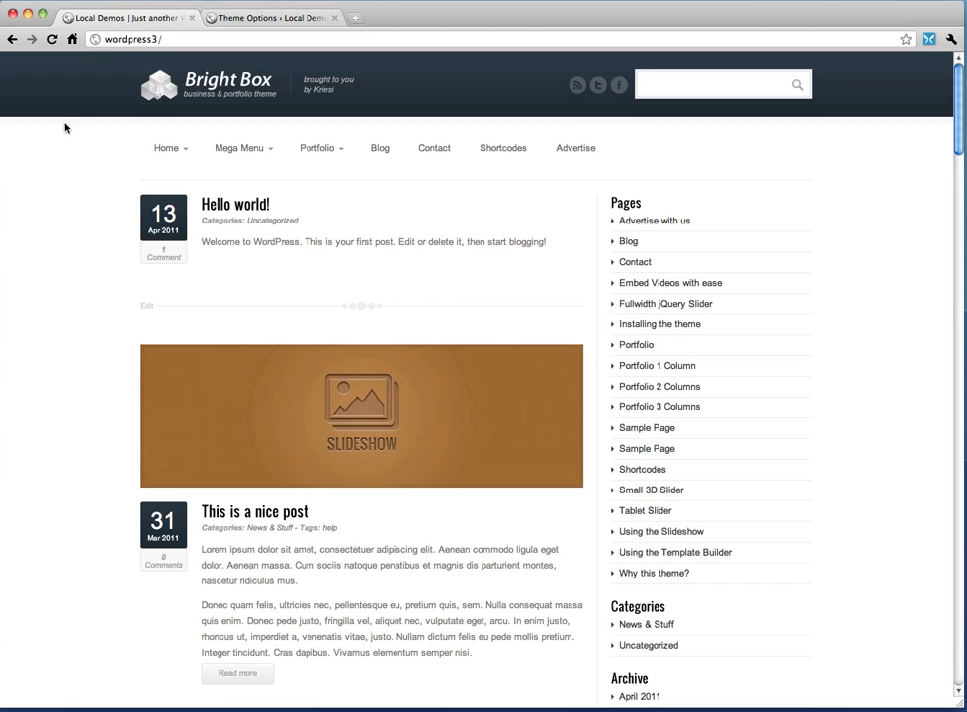
pyautogui.click(647, 427)
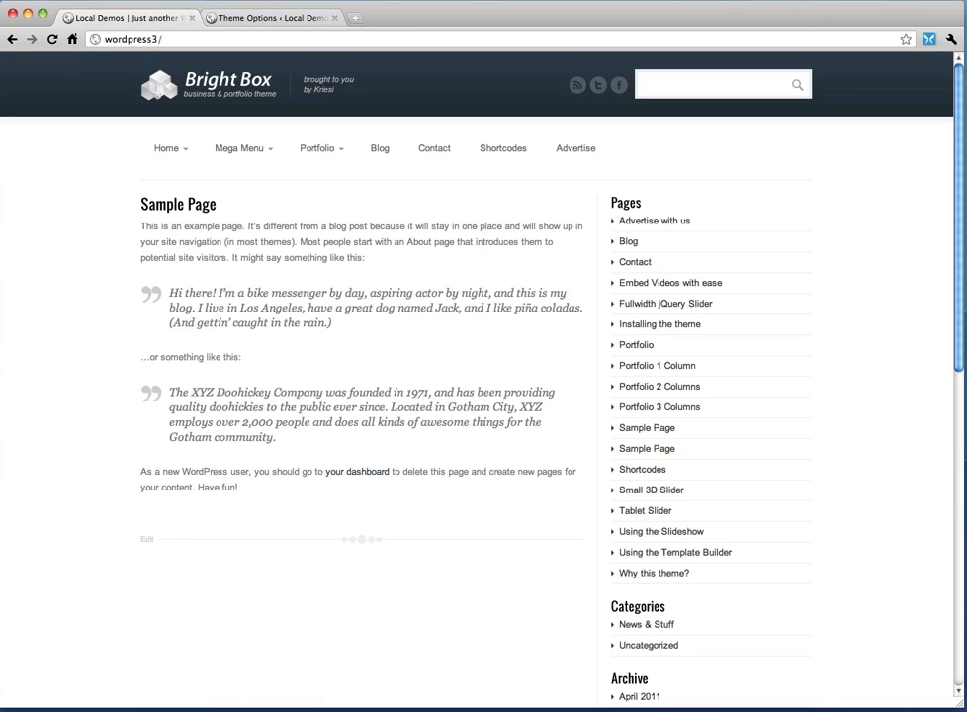
pyautogui.click(379, 147)
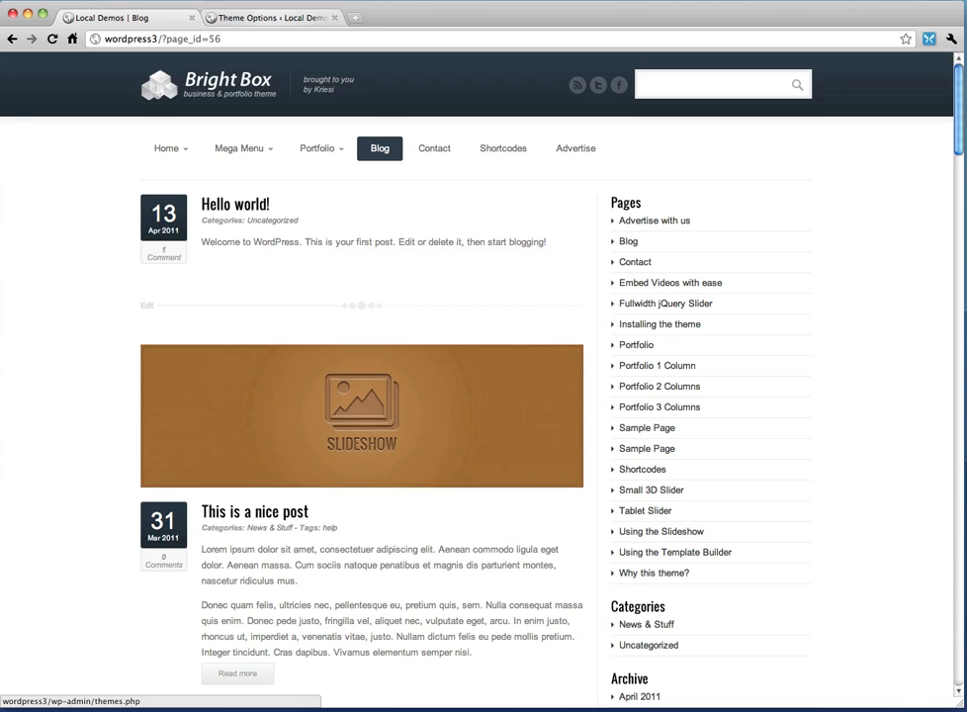
pyautogui.click(268, 17)
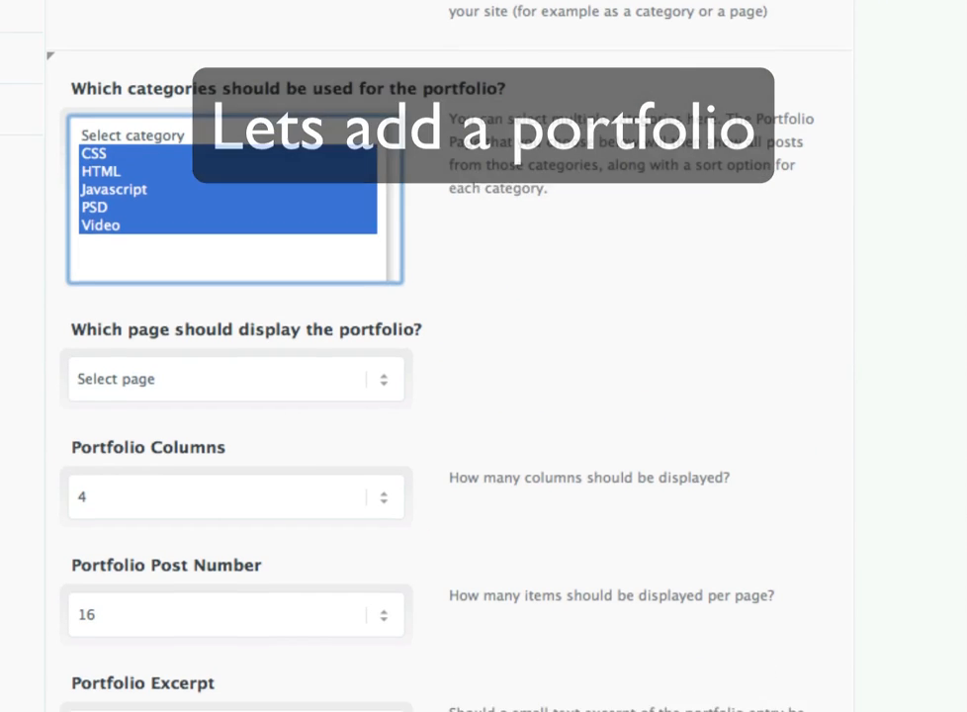
# Step: Set portfolio page to Portfolio 3 Columns, 3 columns, 9 items, and save
pyautogui.click(236, 379)
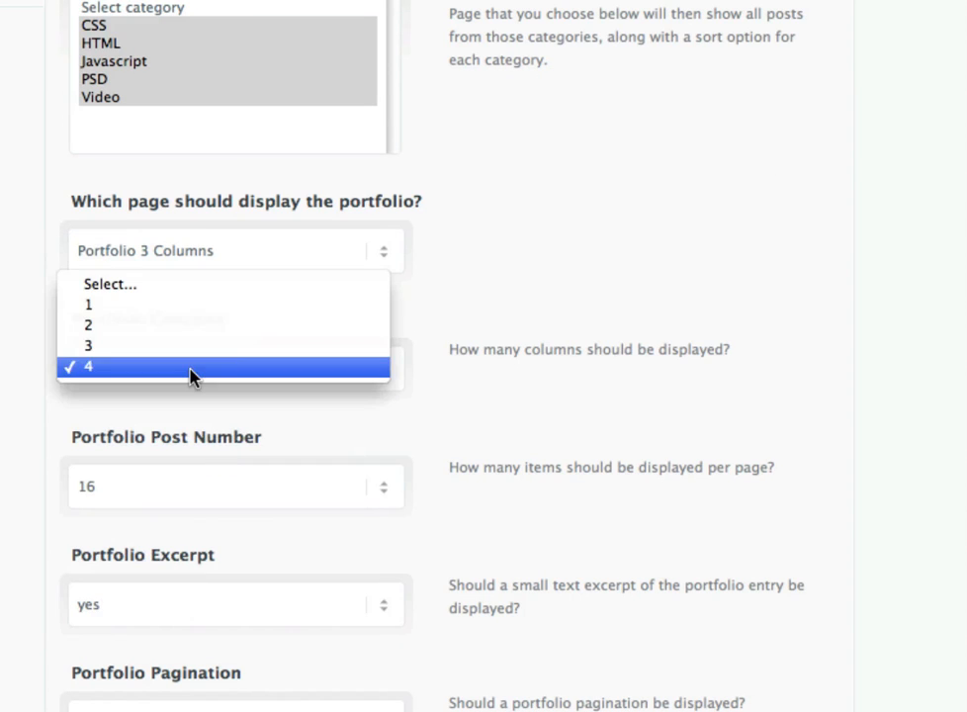
pyautogui.click(87, 345)
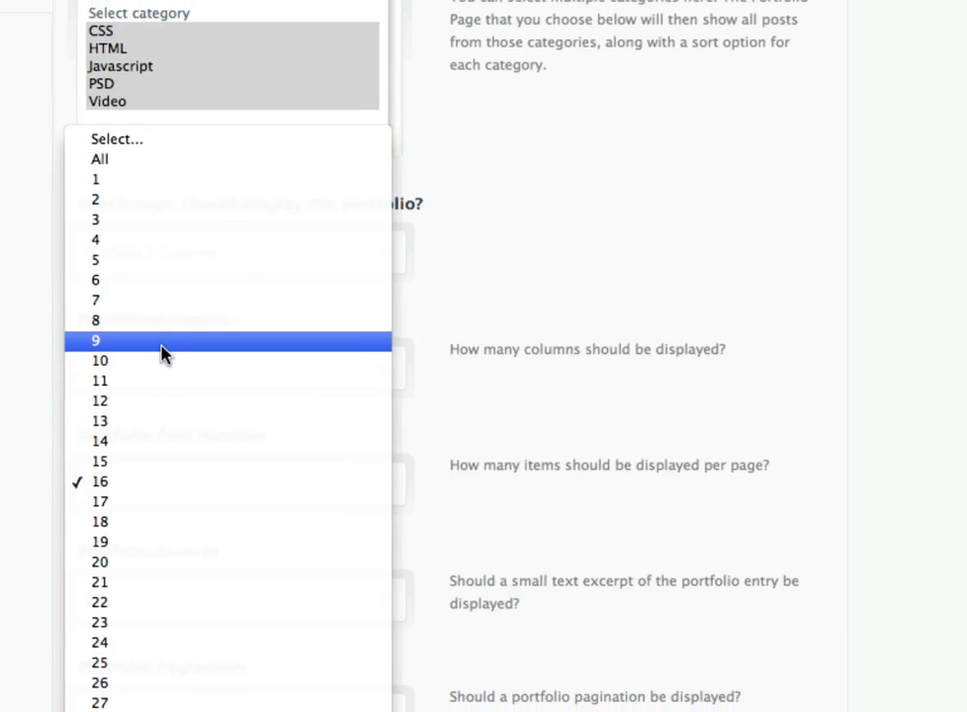
pyautogui.click(96, 340)
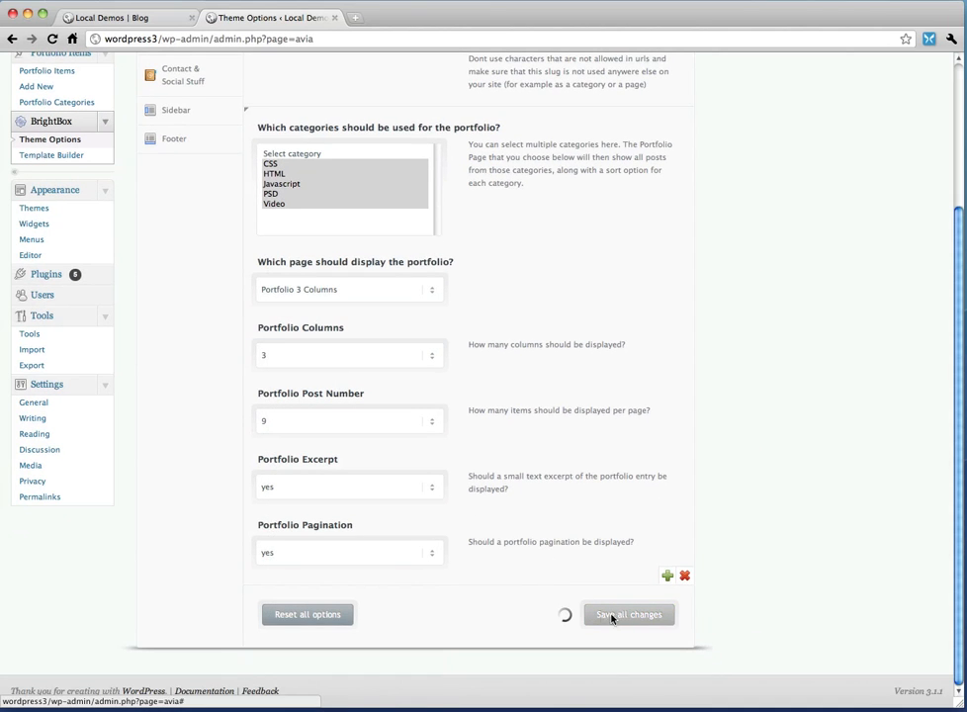
pyautogui.click(123, 18)
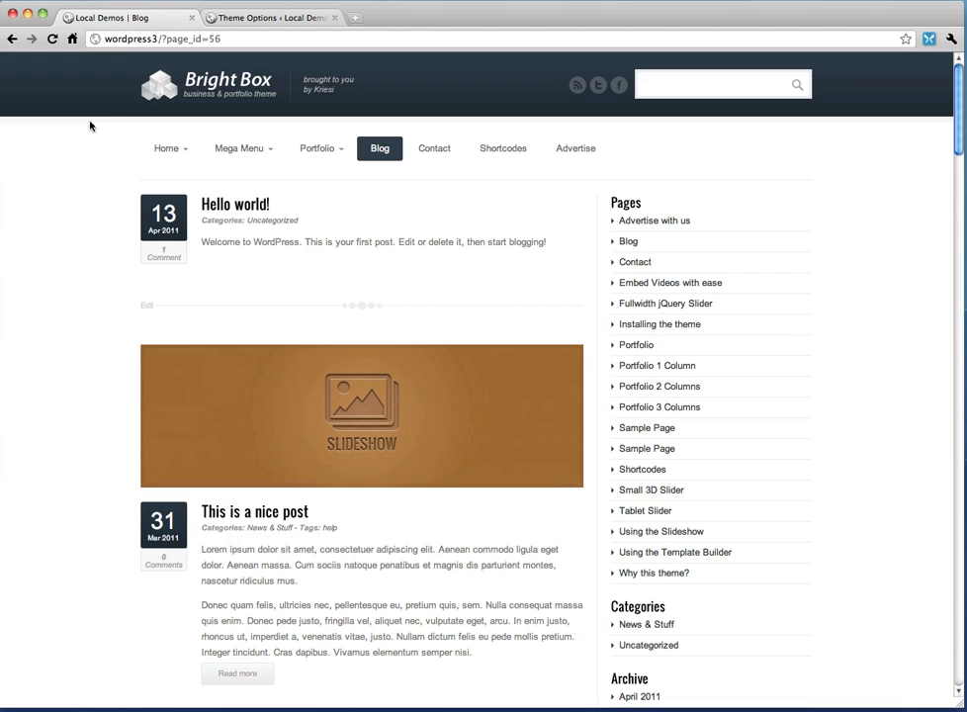
# Step: View the Portfolio 3 Columns page on the live site
pyautogui.click(317, 147)
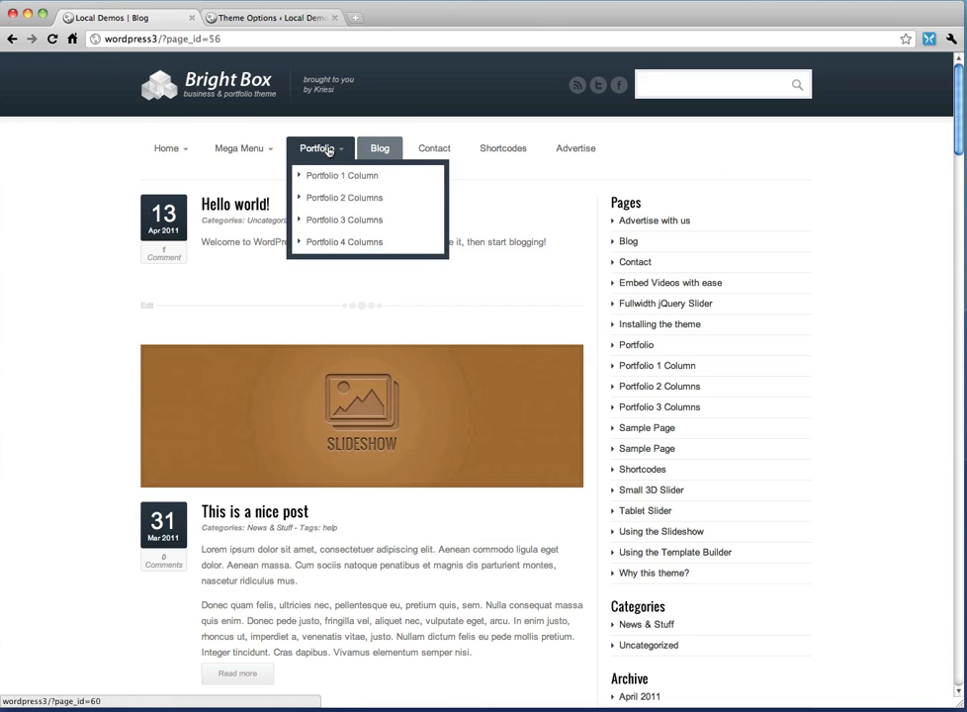
pyautogui.click(344, 220)
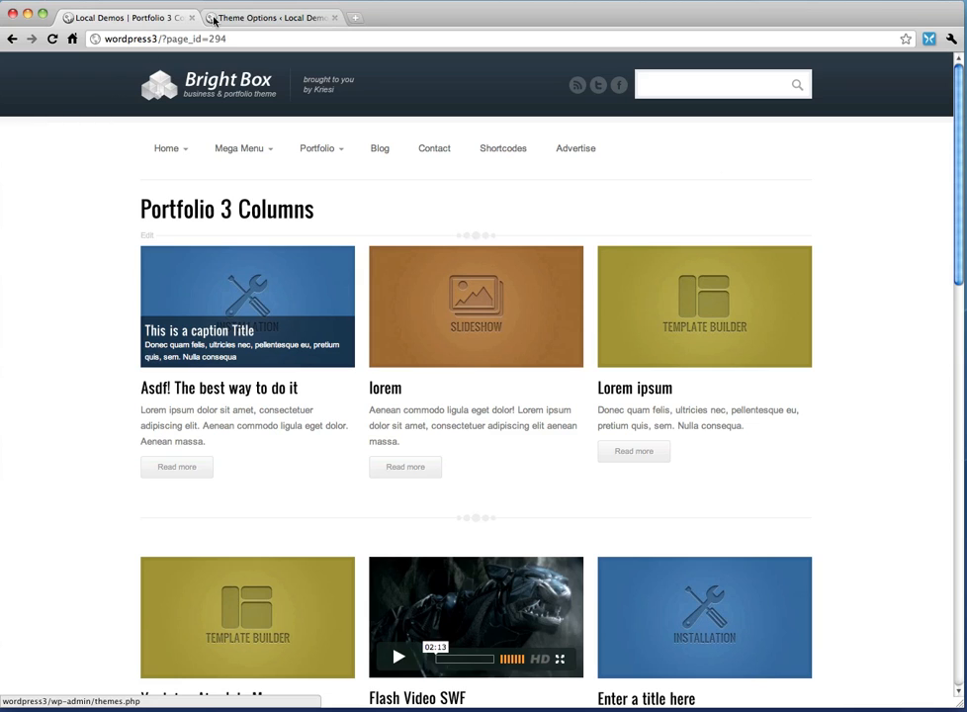
pyautogui.click(269, 18)
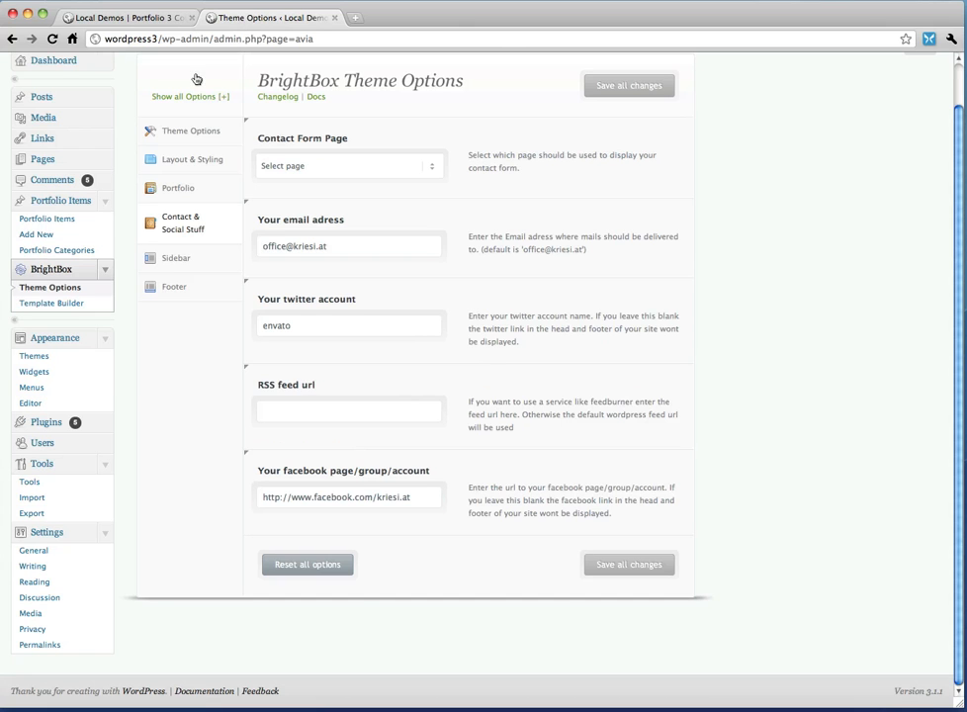
# Step: Check the live Contact page's sidebar, then return to Theme Options
pyautogui.click(348, 166)
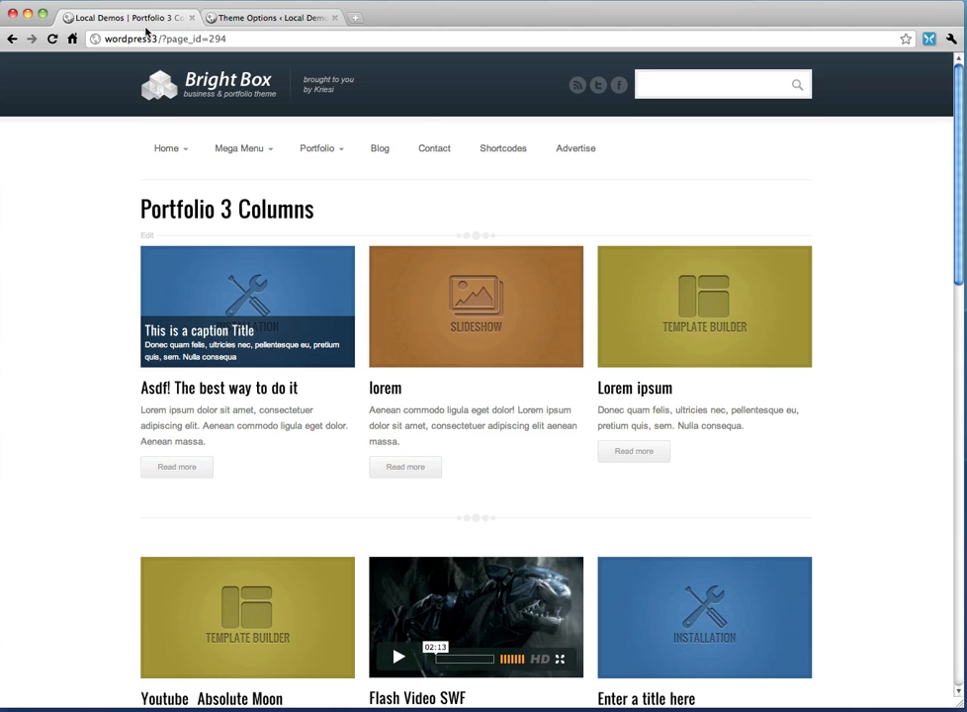
pyautogui.click(434, 148)
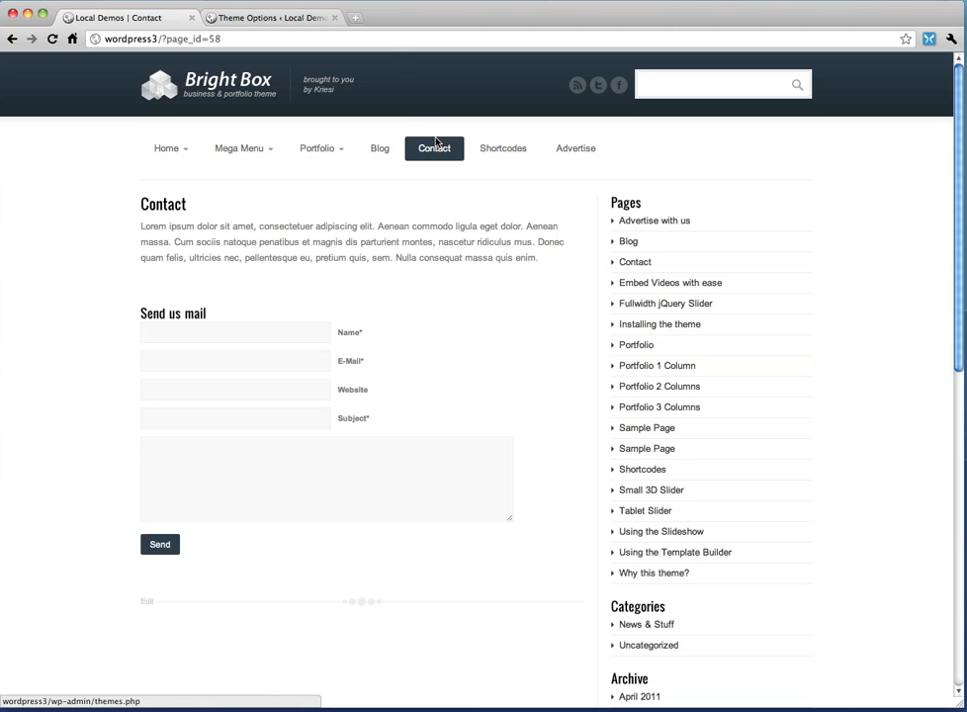
pyautogui.moveTo(286, 37)
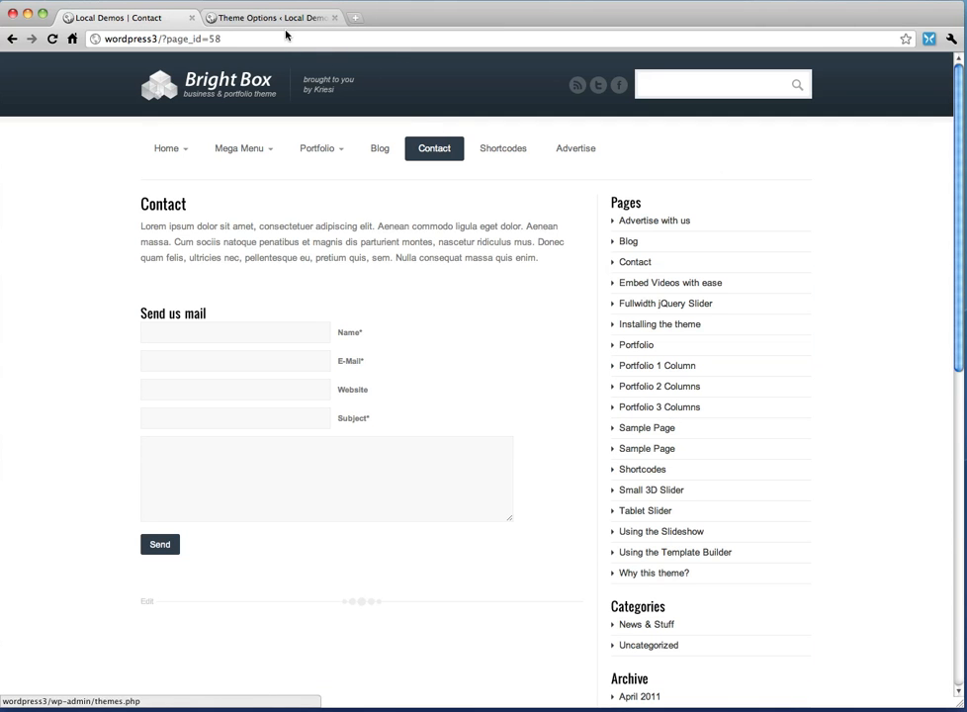
pyautogui.click(270, 18)
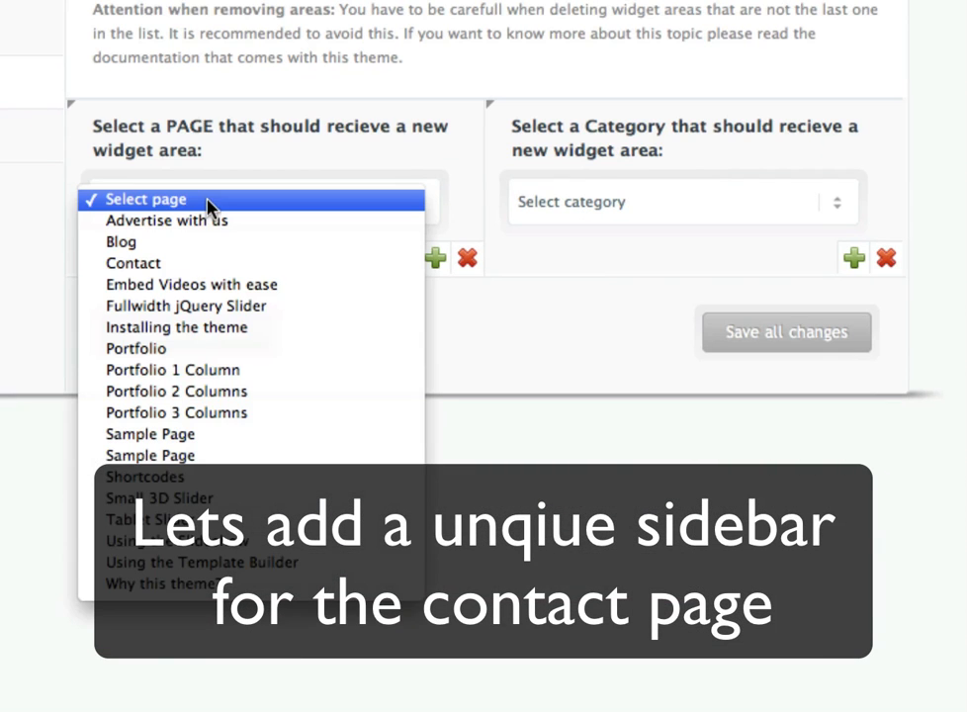
# Step: Add sidebar widget areas for Contact and Sample Page and save all changes
pyautogui.click(134, 263)
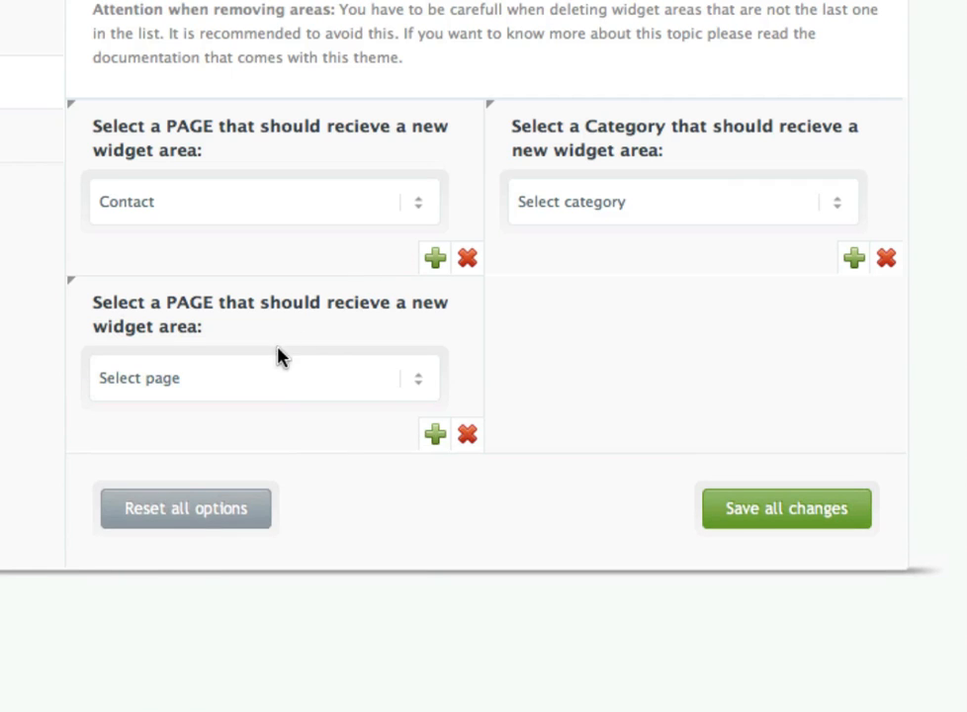
pyautogui.click(264, 378)
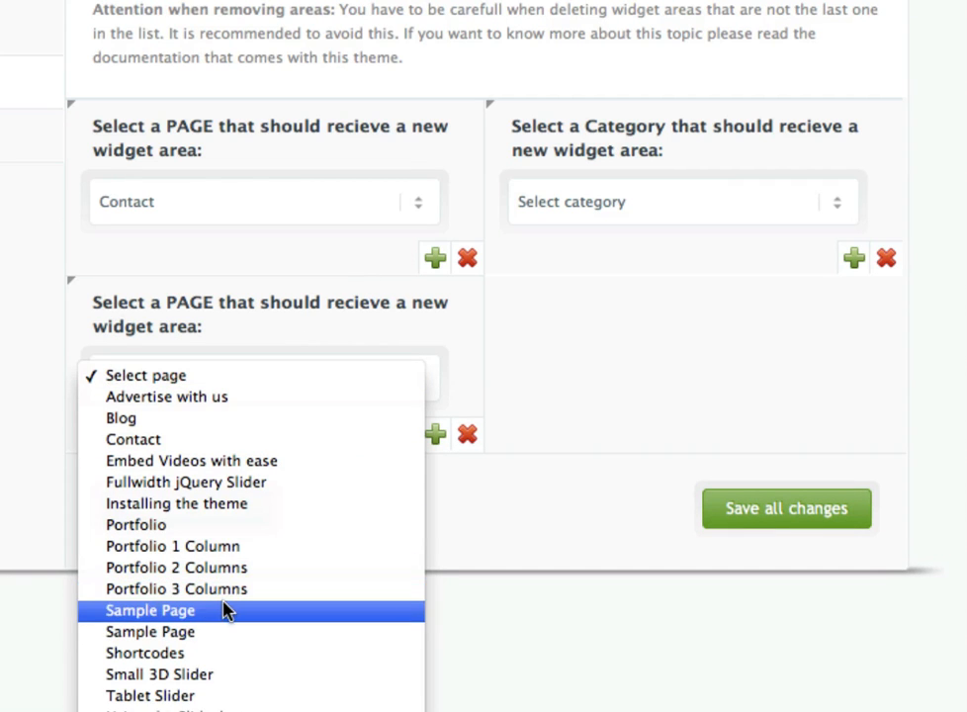
pyautogui.click(150, 610)
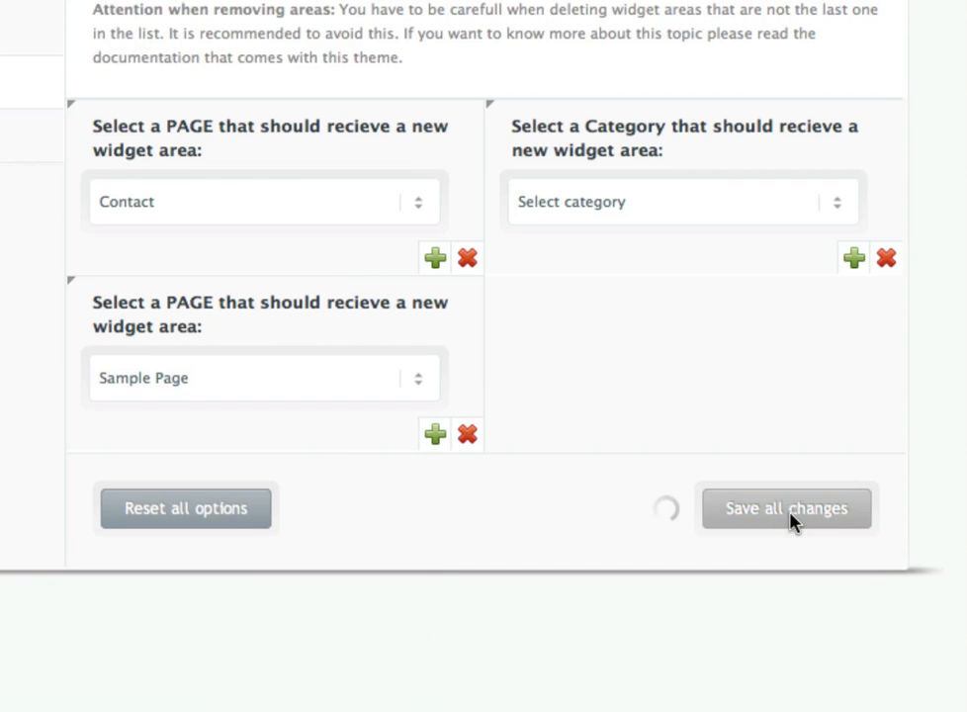
pyautogui.click(786, 507)
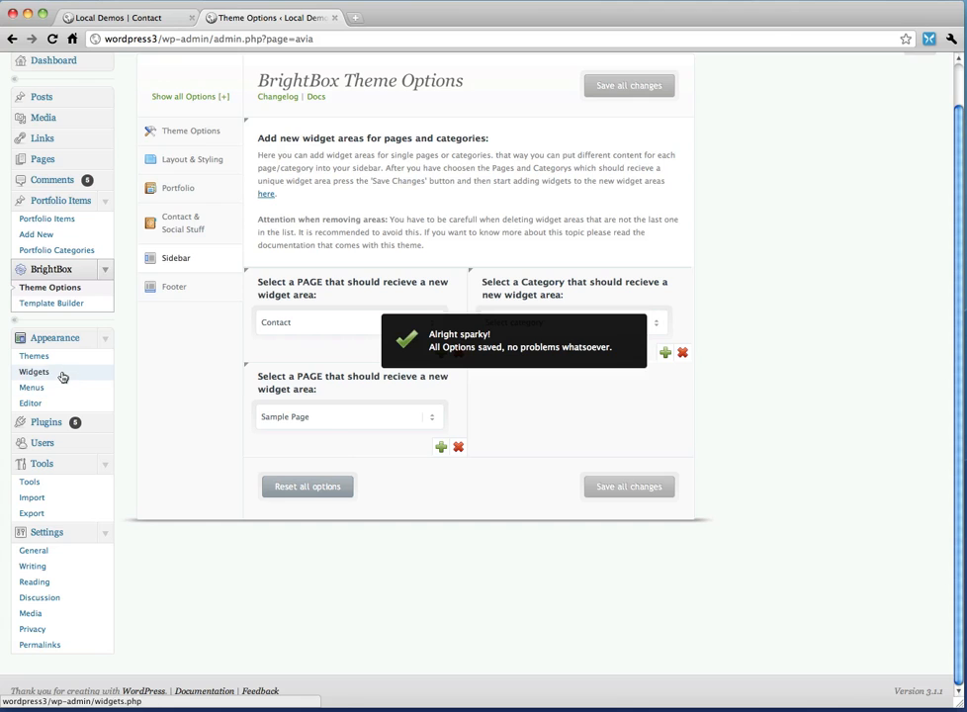
# Step: Add two Advertising Area widgets and a Combo Widget to Page: Contact, then check popular posts live
pyautogui.click(34, 371)
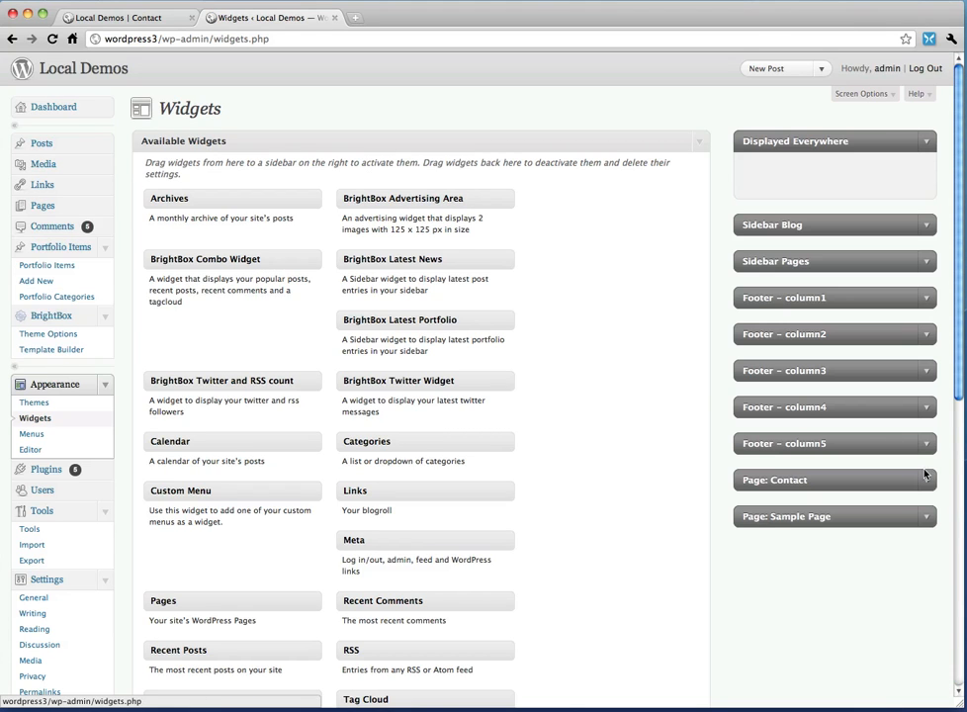
pyautogui.scroll(-3)
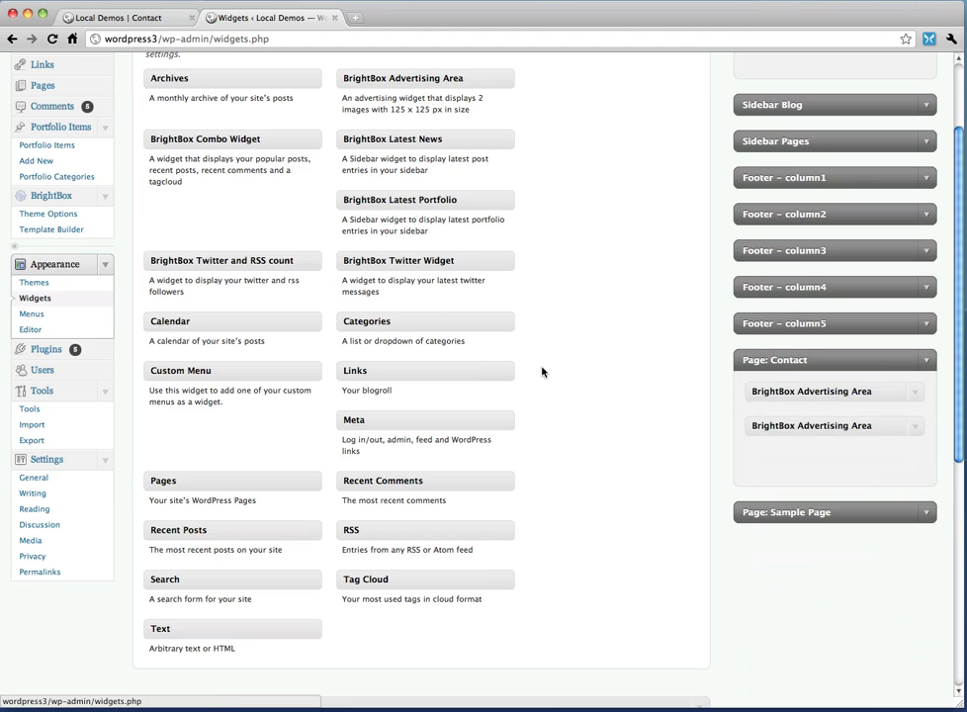
pyautogui.moveTo(228, 145)
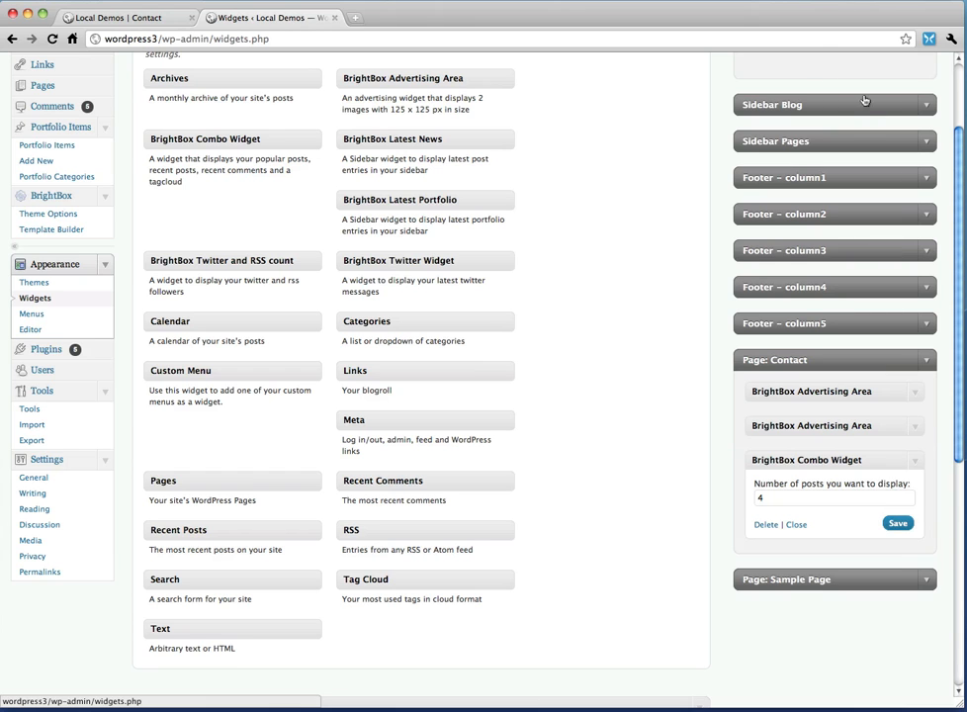
pyautogui.click(125, 18)
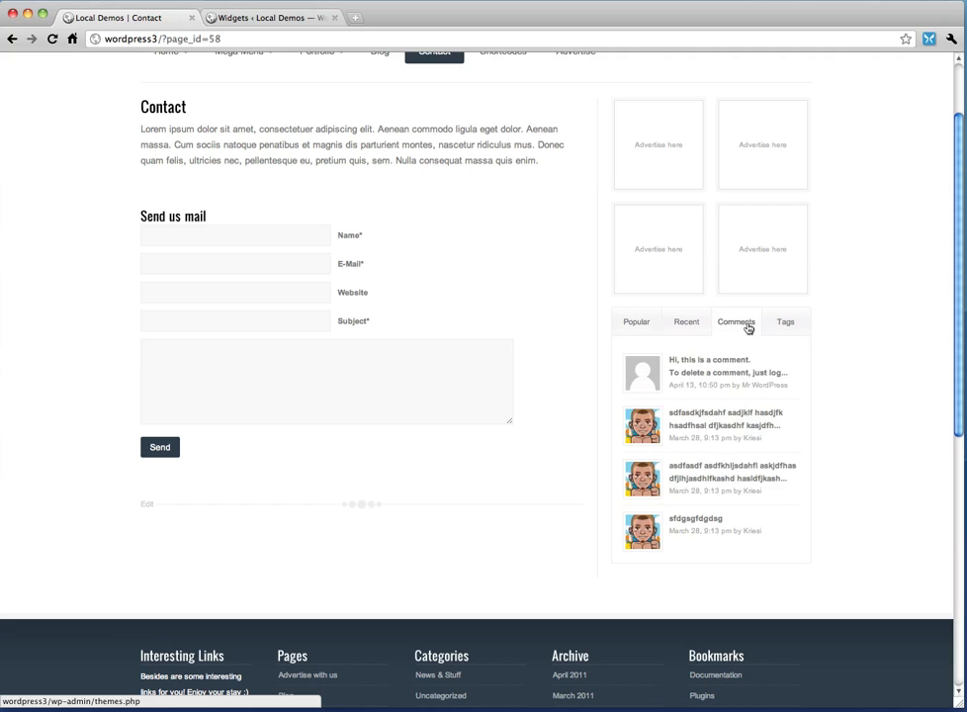
pyautogui.click(636, 321)
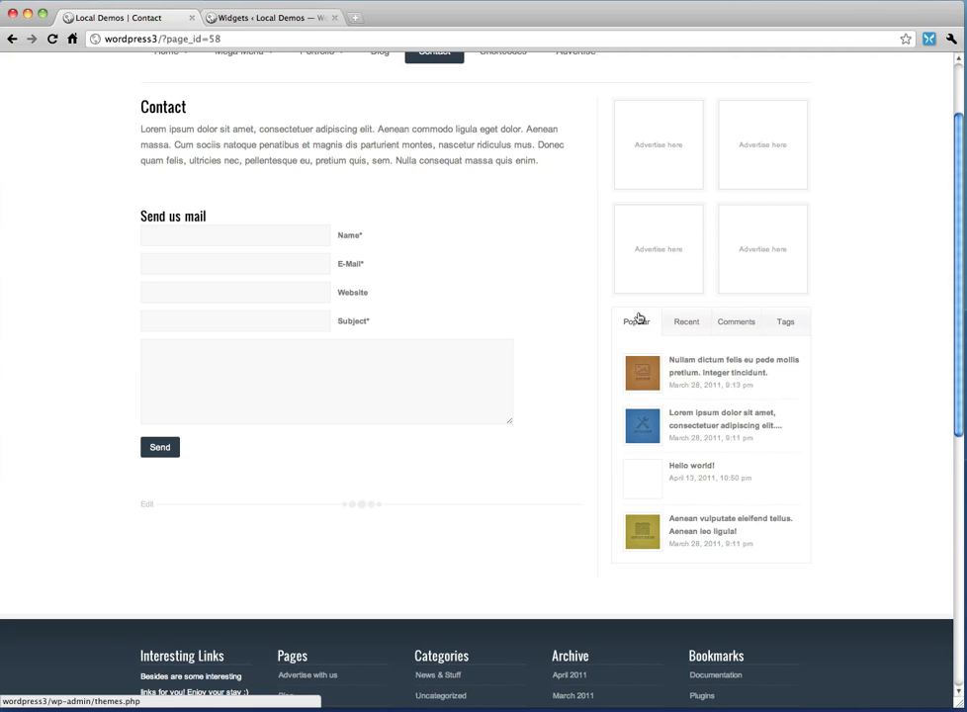
pyautogui.click(267, 18)
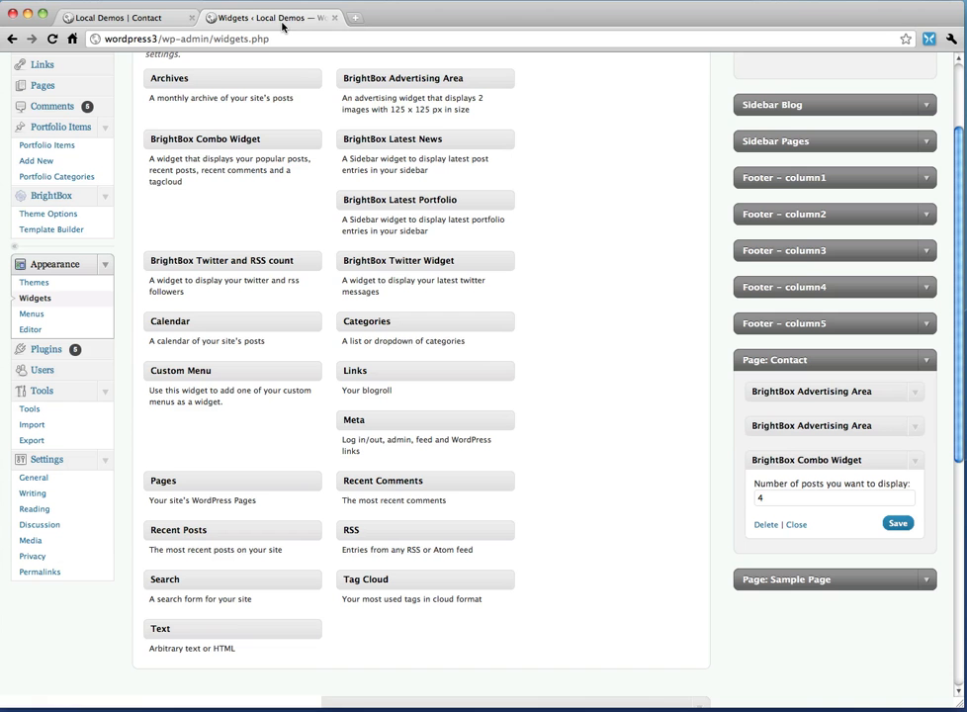
pyautogui.moveTo(31, 314)
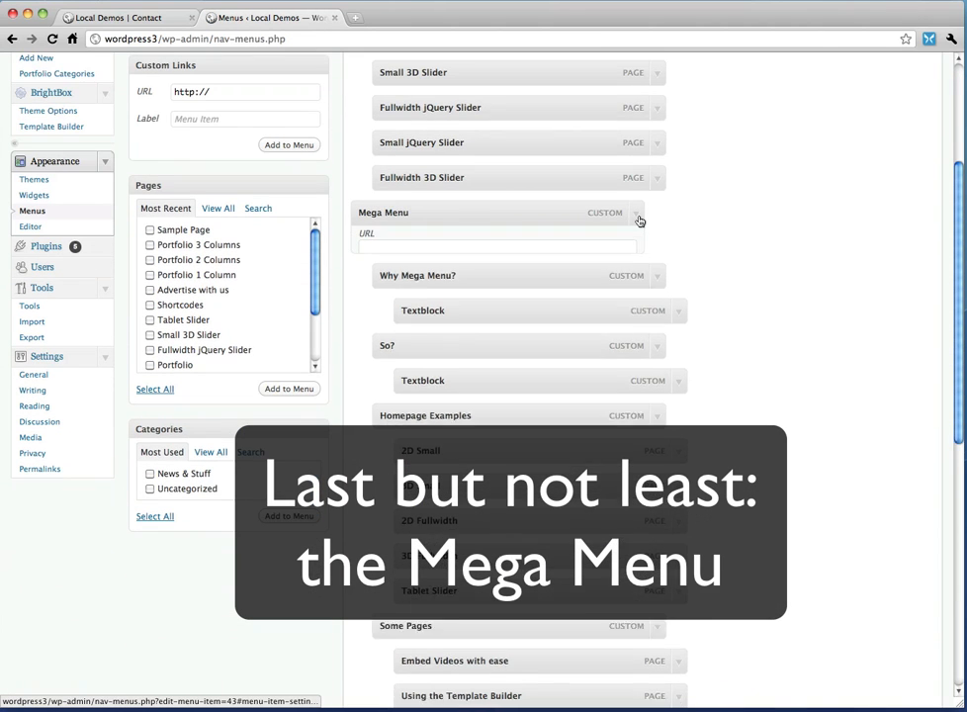
# Step: Make Mega Menu a mega menu with Textblock text blocks, save Main Menu, view the site
pyautogui.click(638, 220)
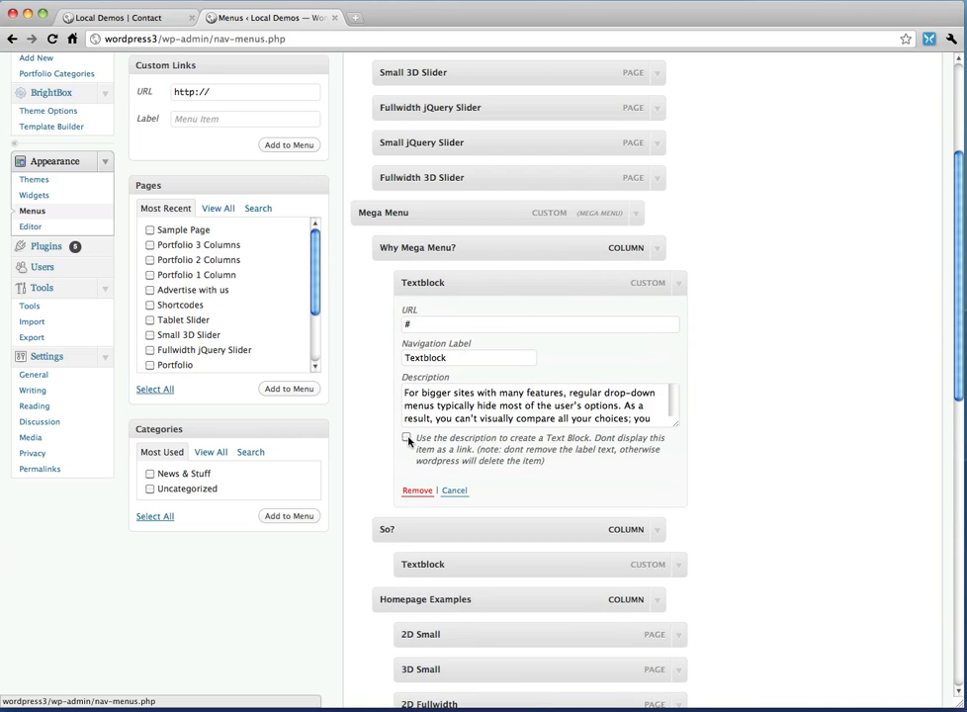
pyautogui.click(454, 490)
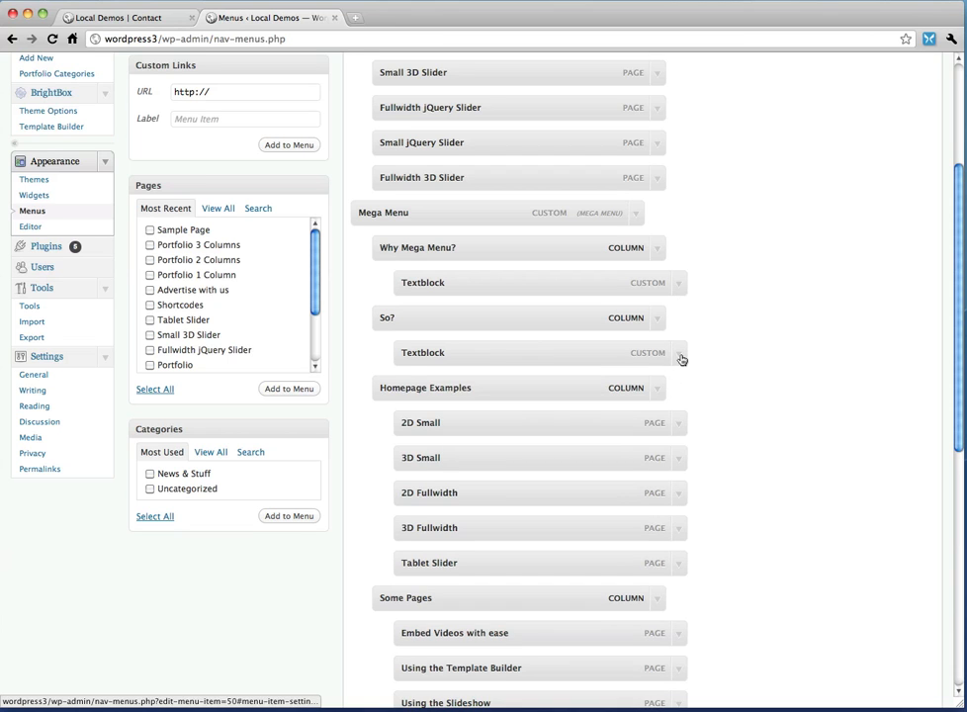
pyautogui.click(678, 353)
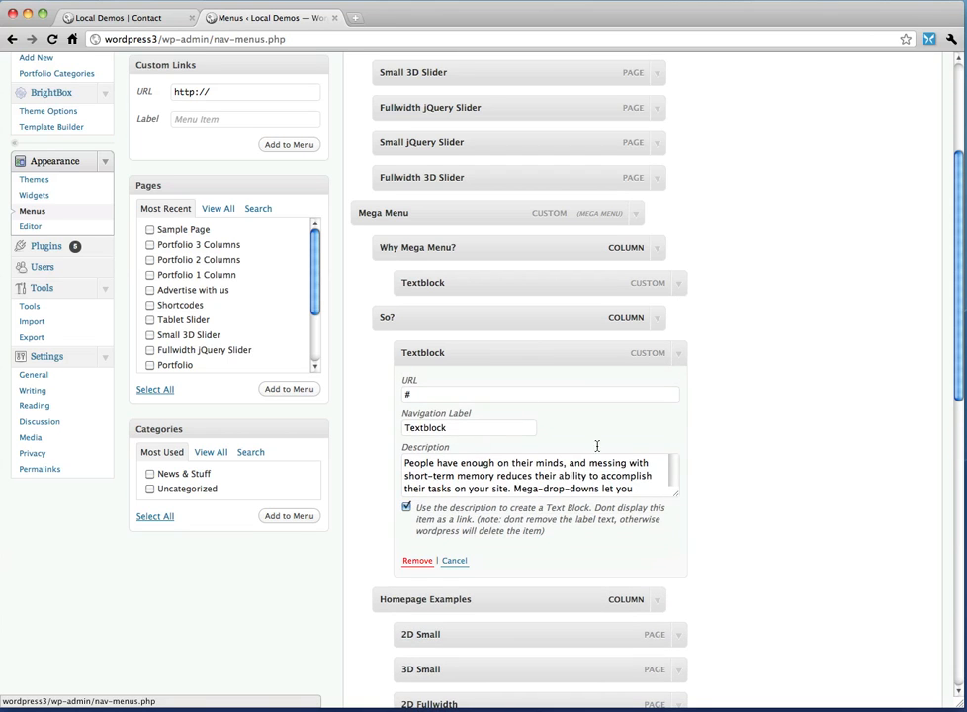
pyautogui.scroll(3)
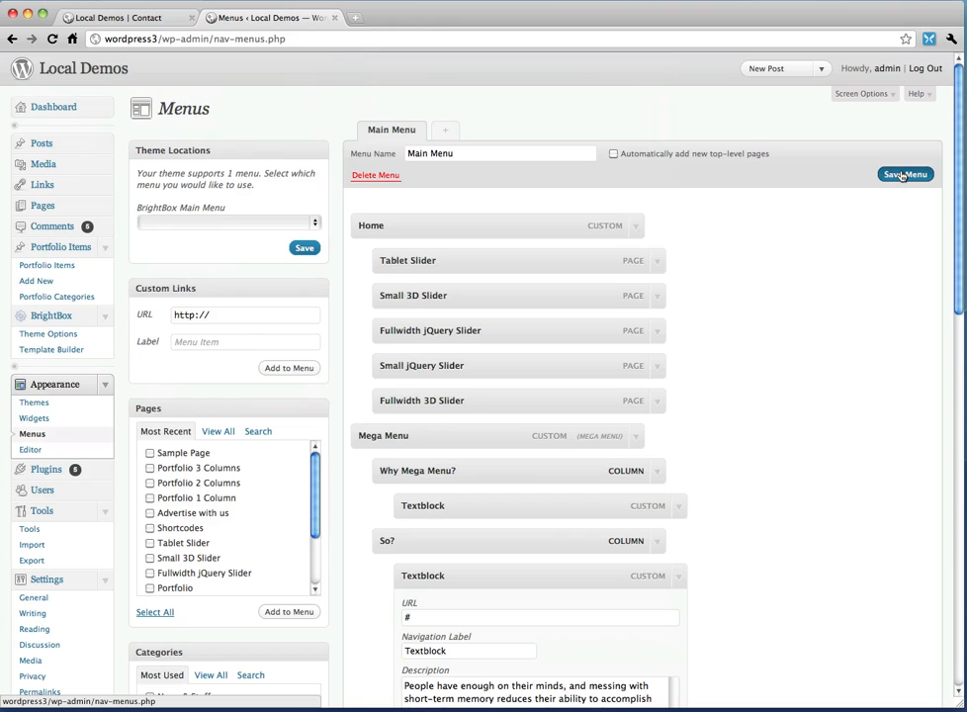
pyautogui.click(904, 174)
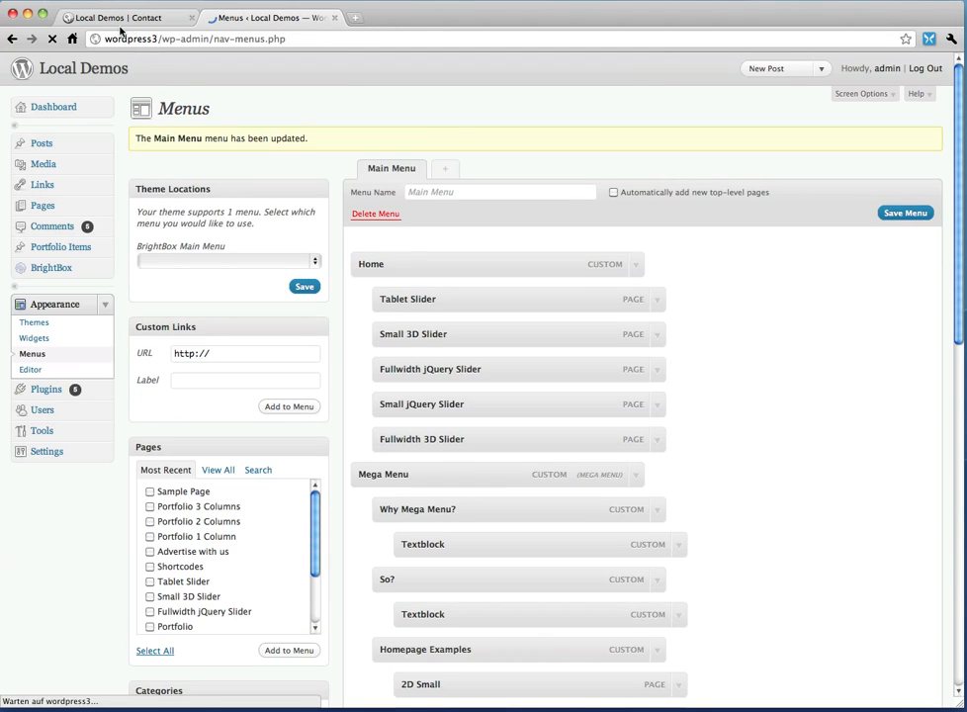
pyautogui.click(123, 18)
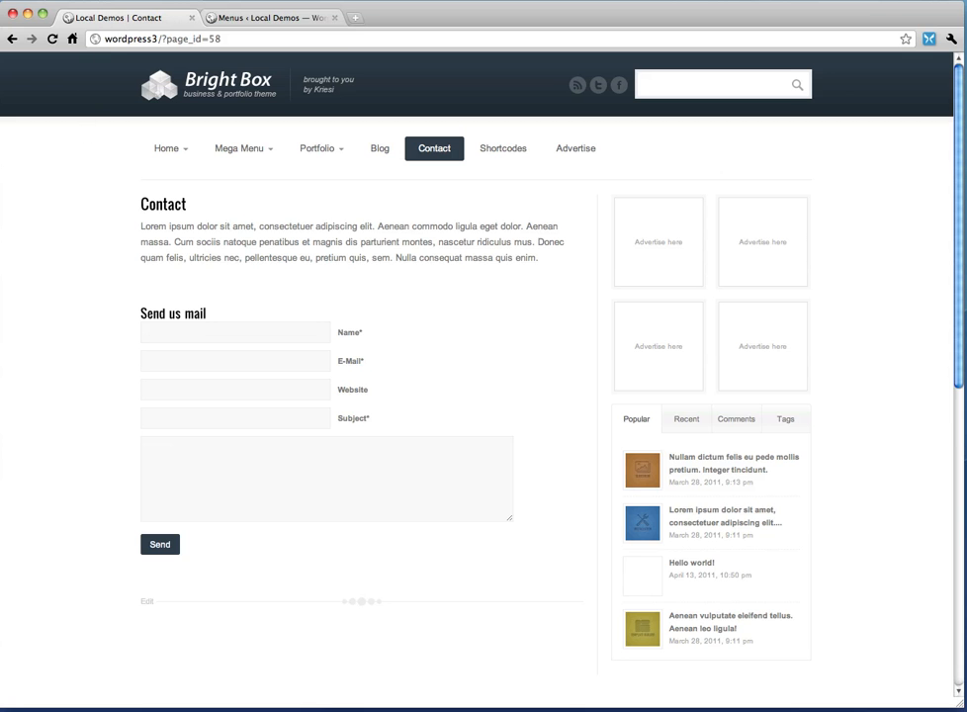
pyautogui.moveTo(146, 601)
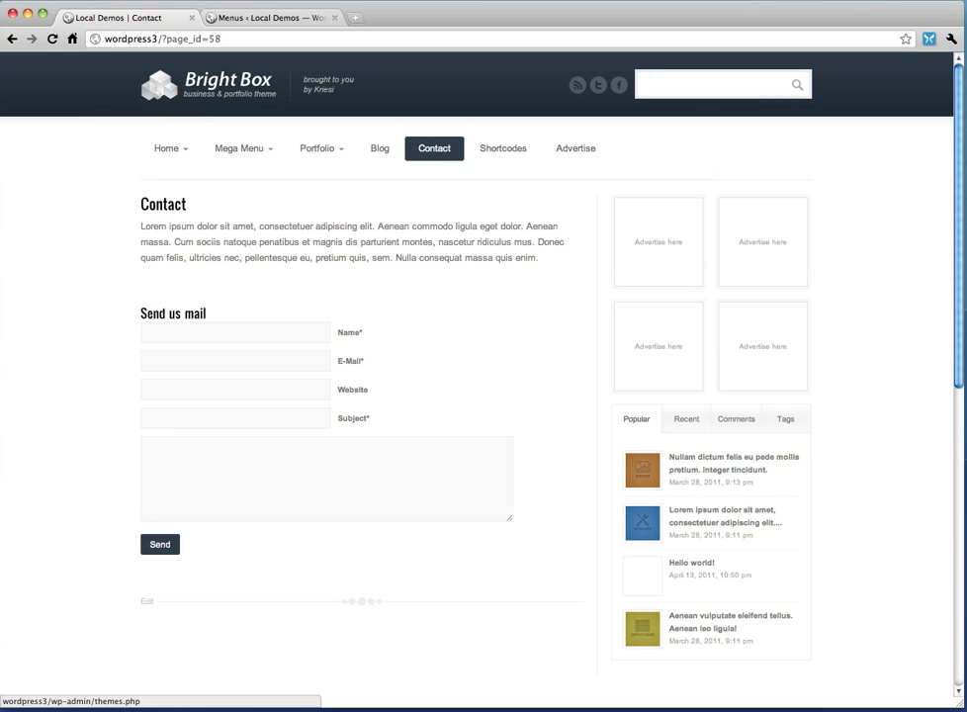